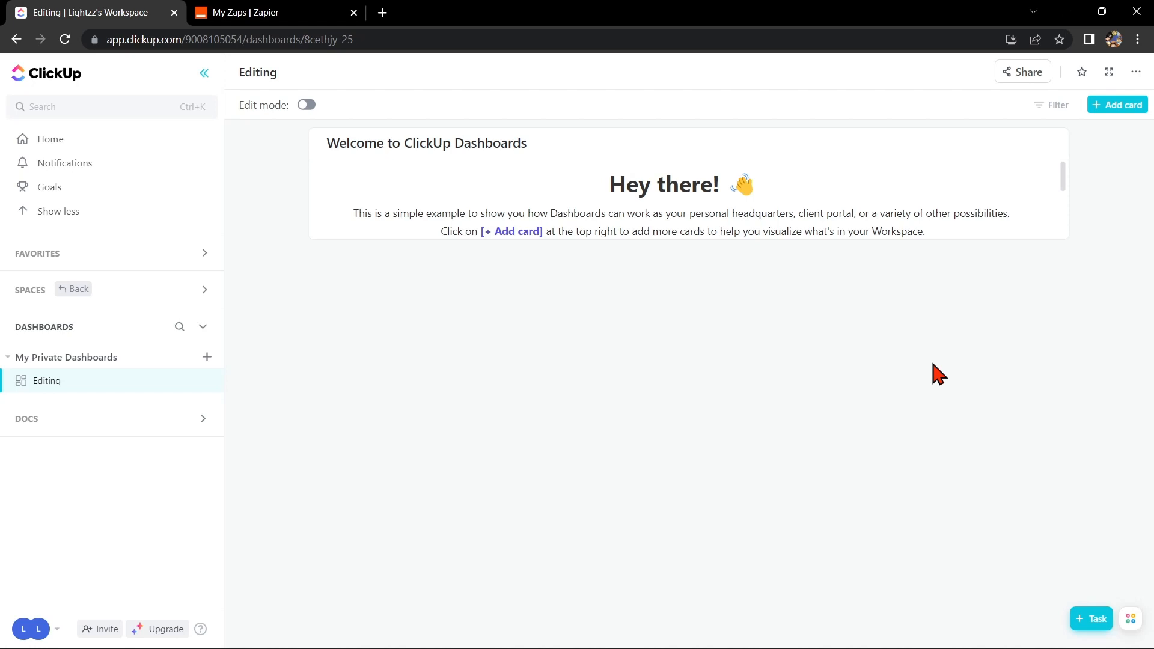
pyautogui.moveTo(223, 511)
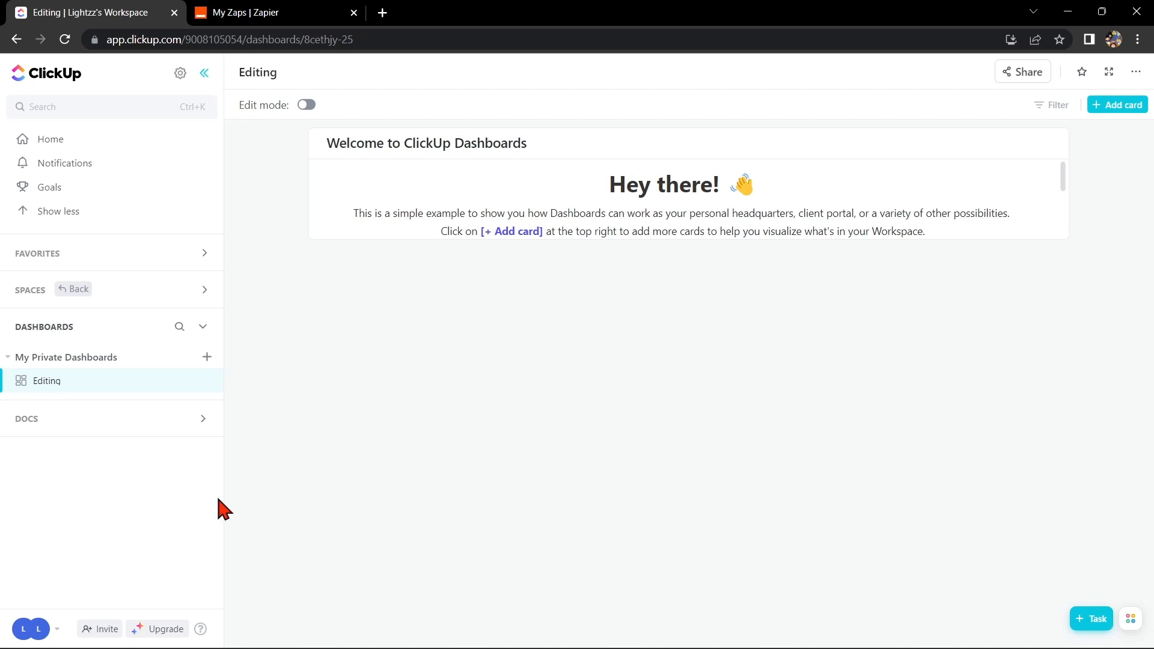
pyautogui.moveTo(59, 644)
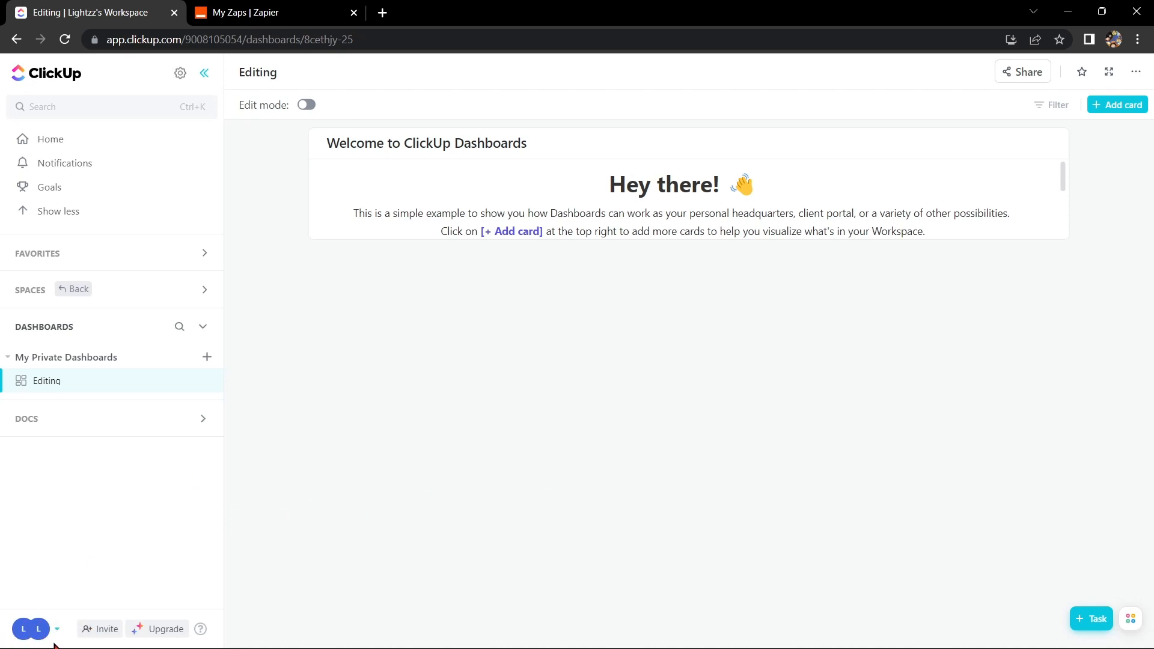
# - Open the GitHub integration page in ClickUp's workspace Integrations settings
pyautogui.click(31, 629)
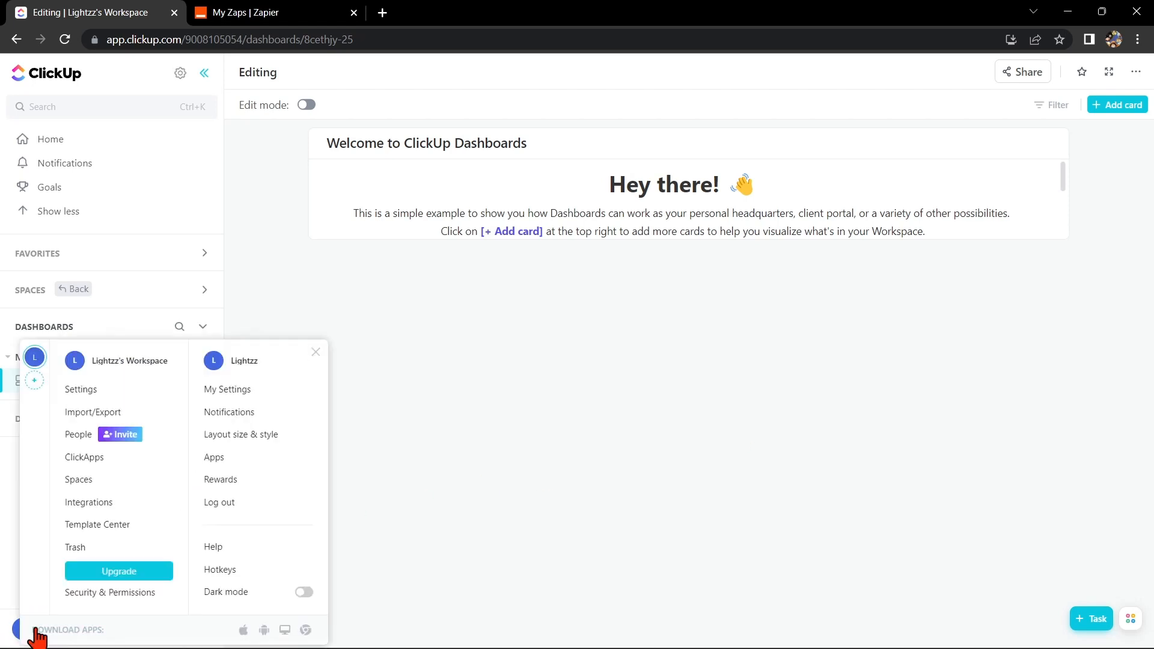
pyautogui.moveTo(89, 502)
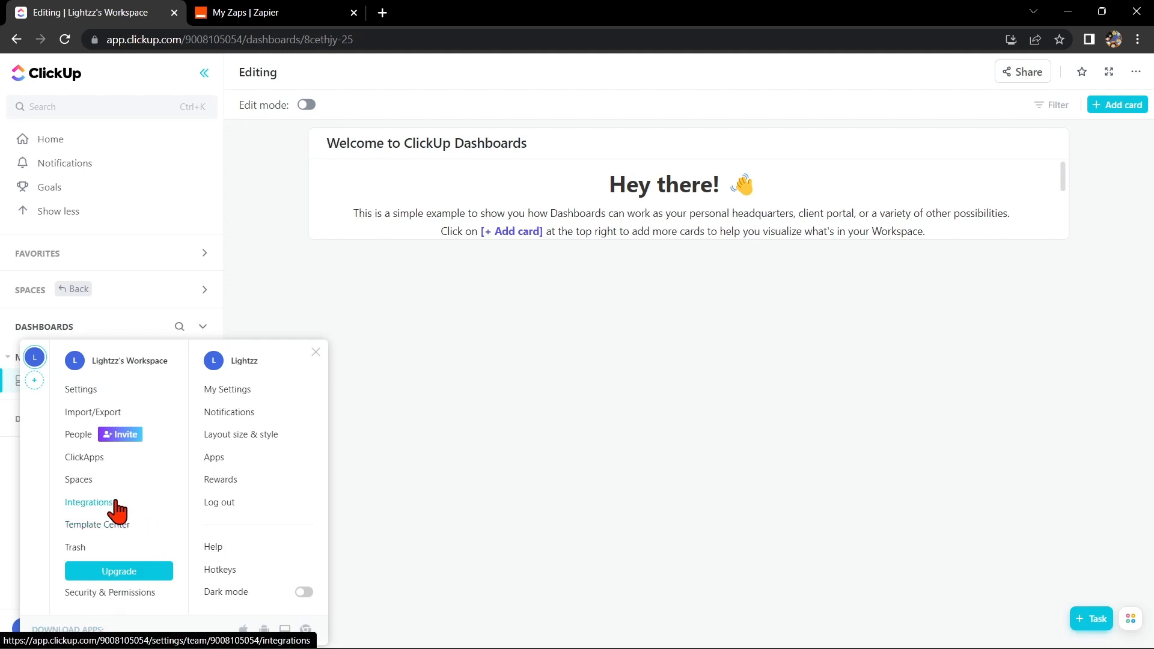
pyautogui.click(88, 503)
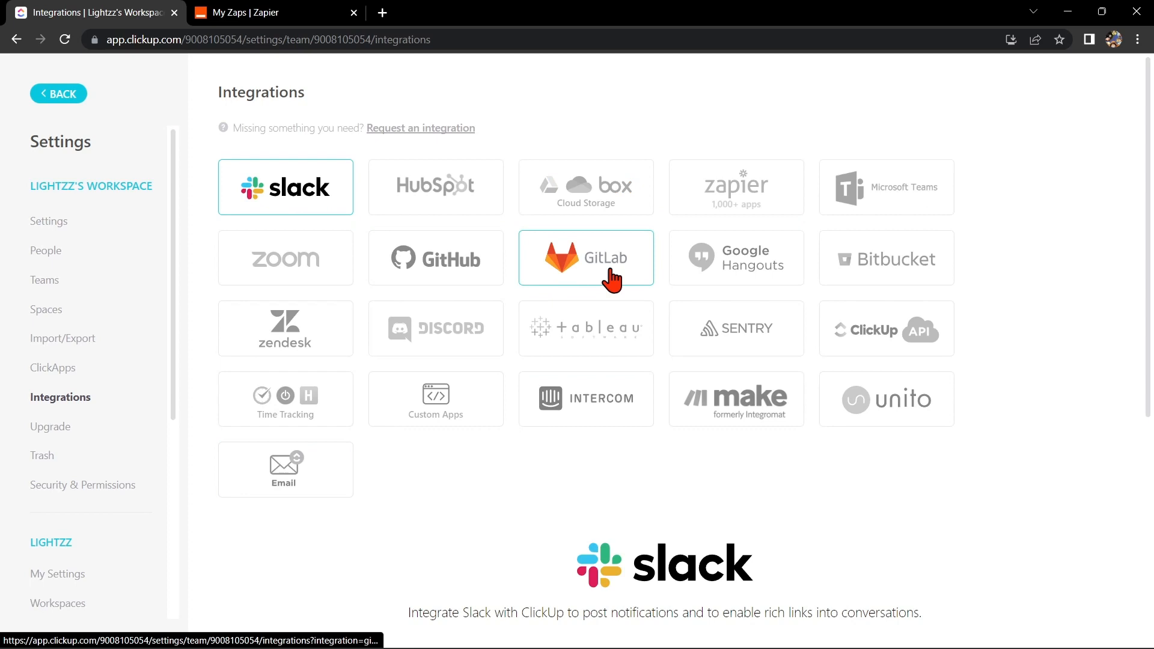
pyautogui.click(436, 258)
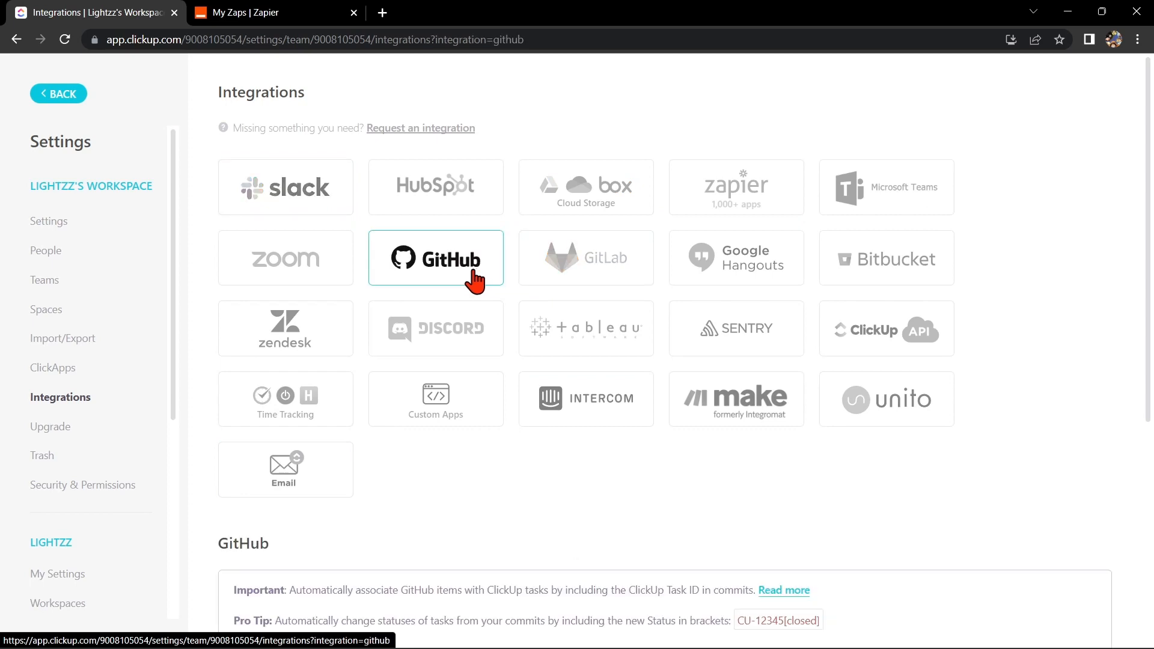
pyautogui.scroll(-3)
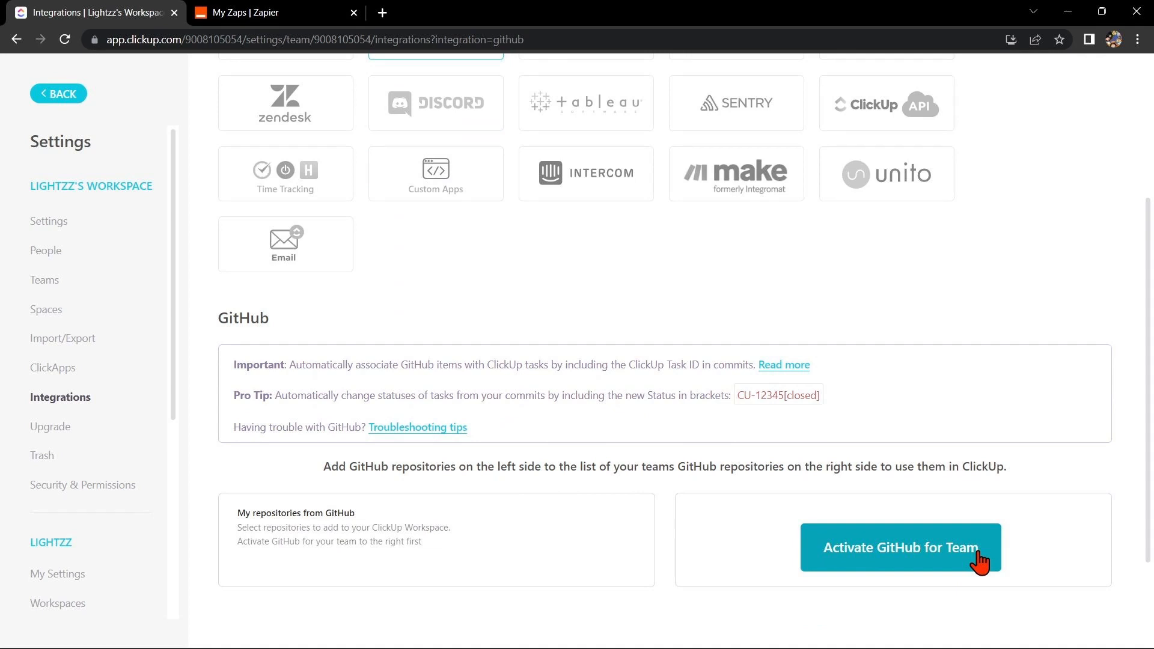
# - Activate GitHub for the whole ClickUp team
pyautogui.click(901, 548)
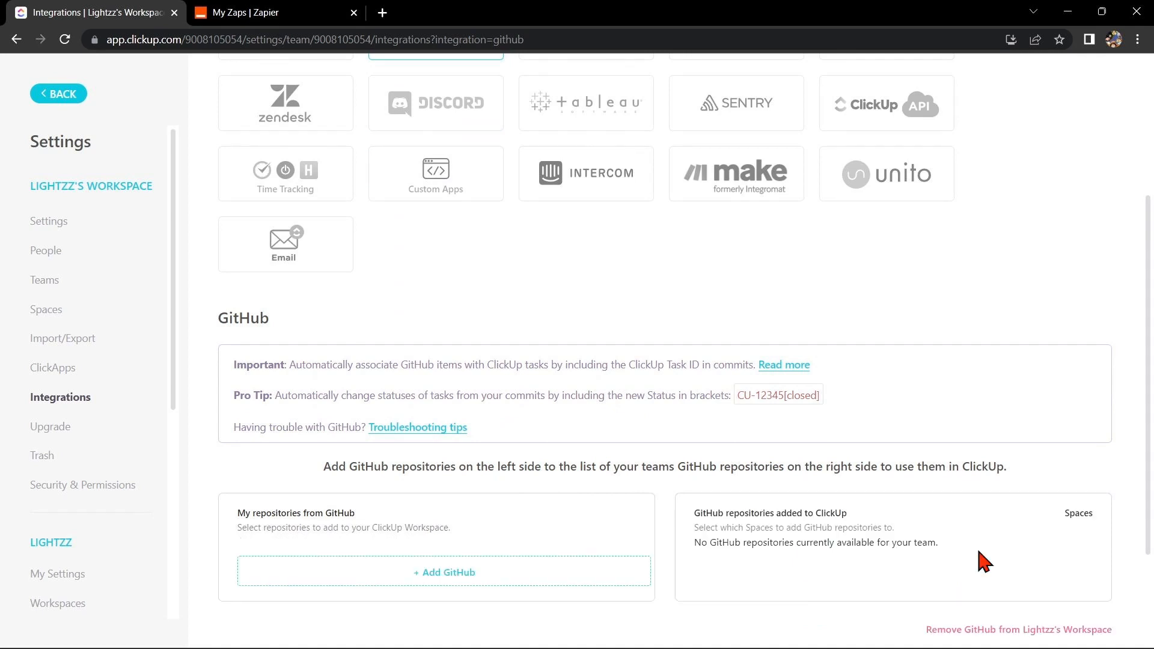
pyautogui.moveTo(868, 574)
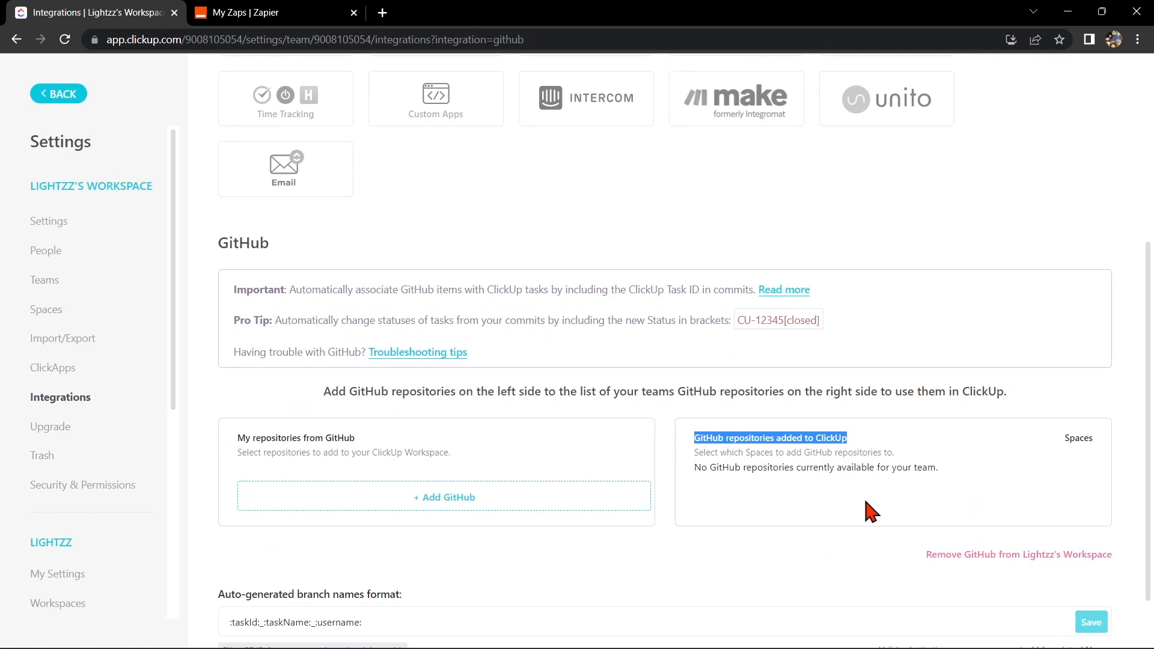
# - Switch to the My Zaps tab in Zapier
pyautogui.click(255, 13)
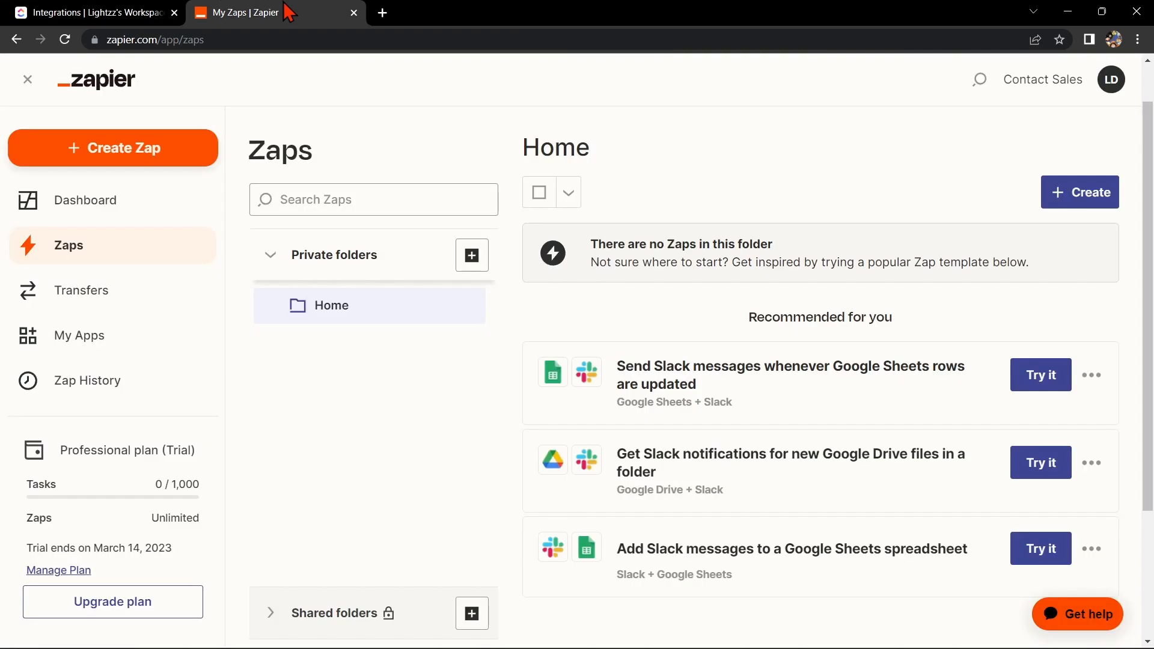
pyautogui.moveTo(372, 139)
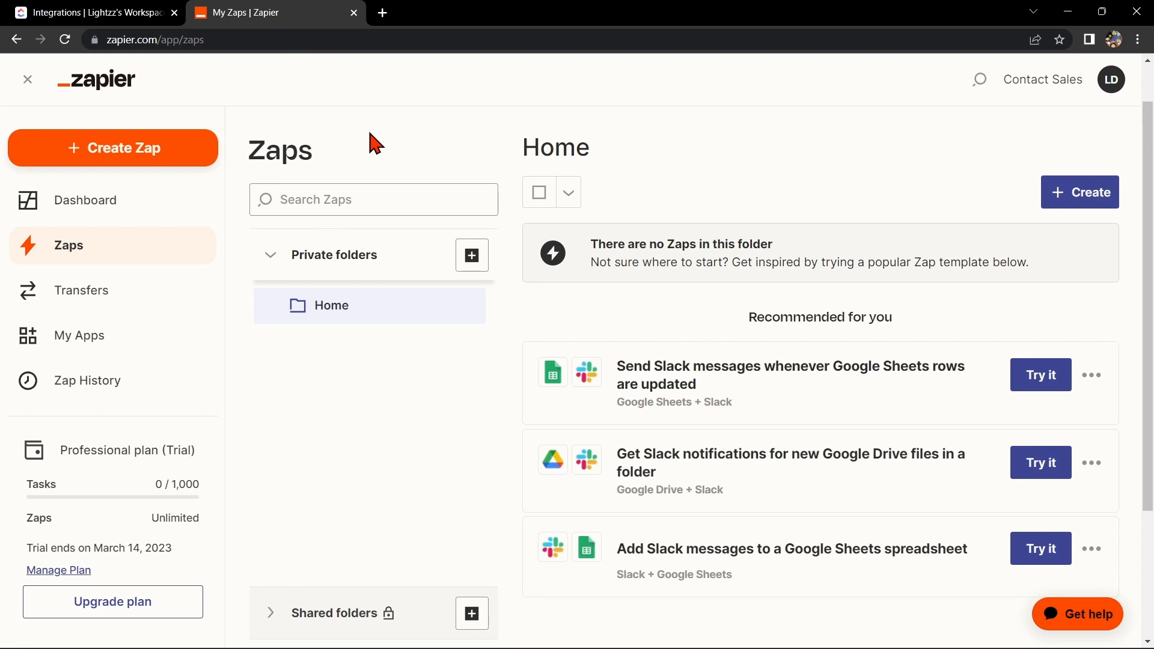
pyautogui.moveTo(238, 157)
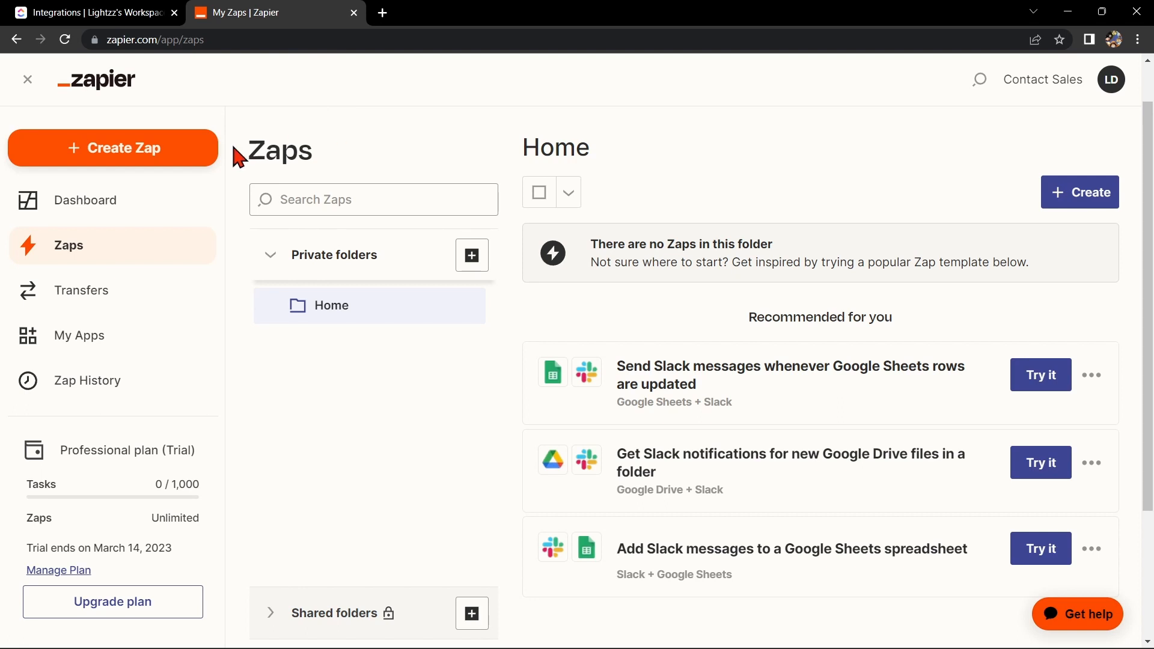
pyautogui.moveTo(163, 154)
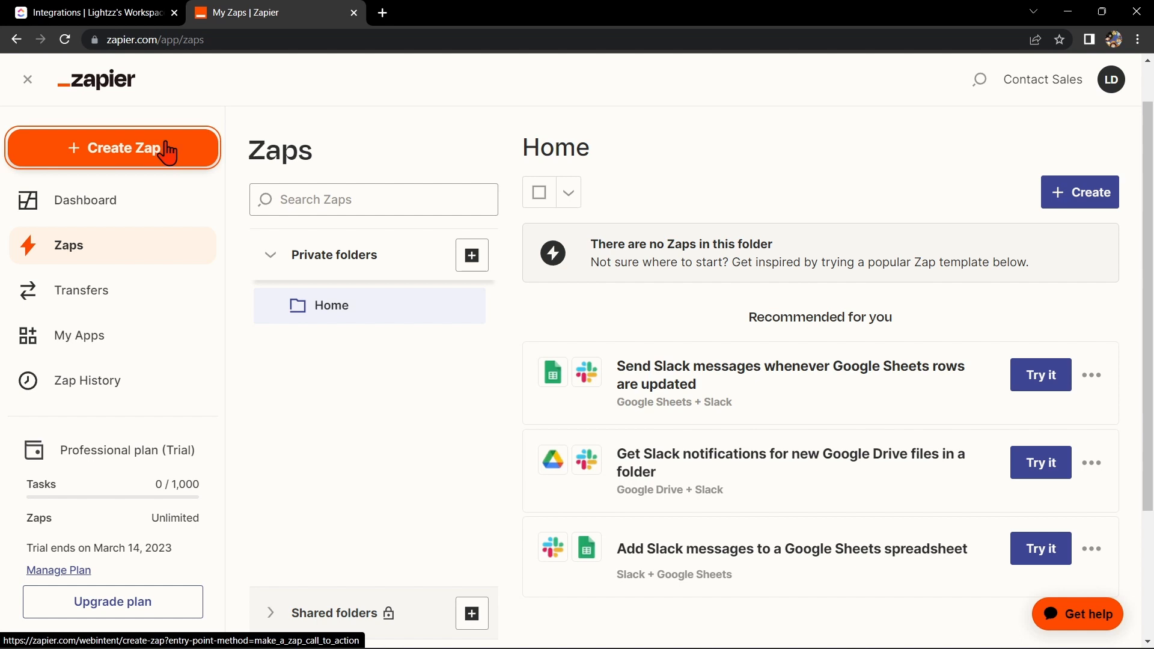
# - Create a zap named 'Clickup with Github' and pick ClickUp as the trigger app
pyautogui.click(150, 148)
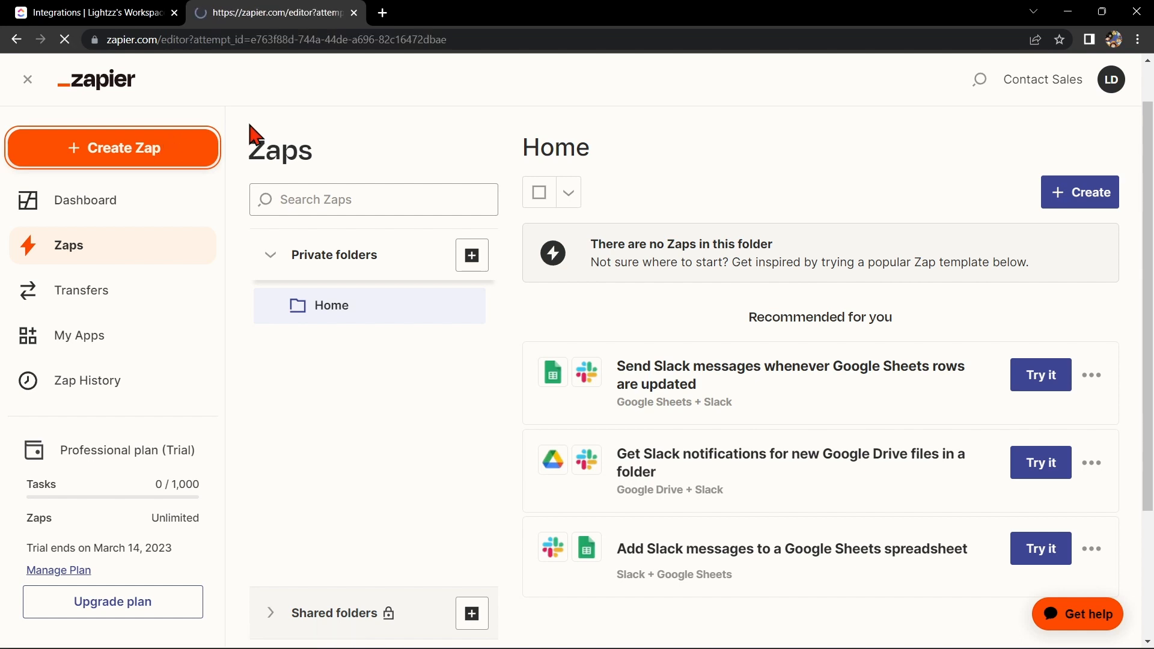
pyautogui.click(113, 148)
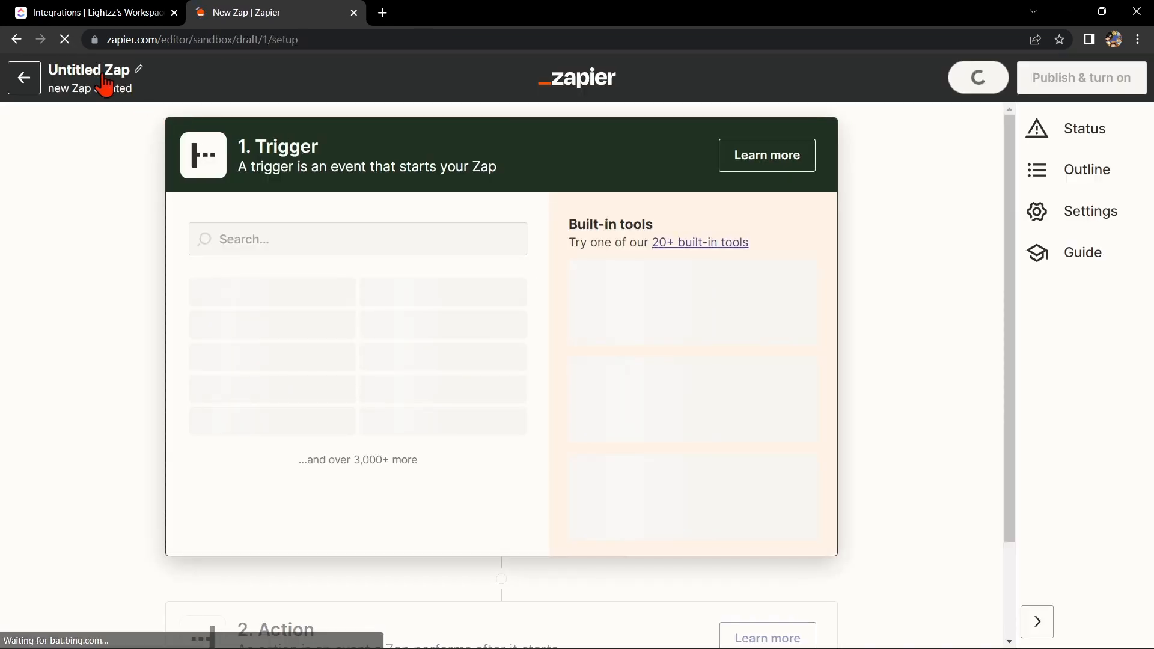
pyautogui.click(99, 70)
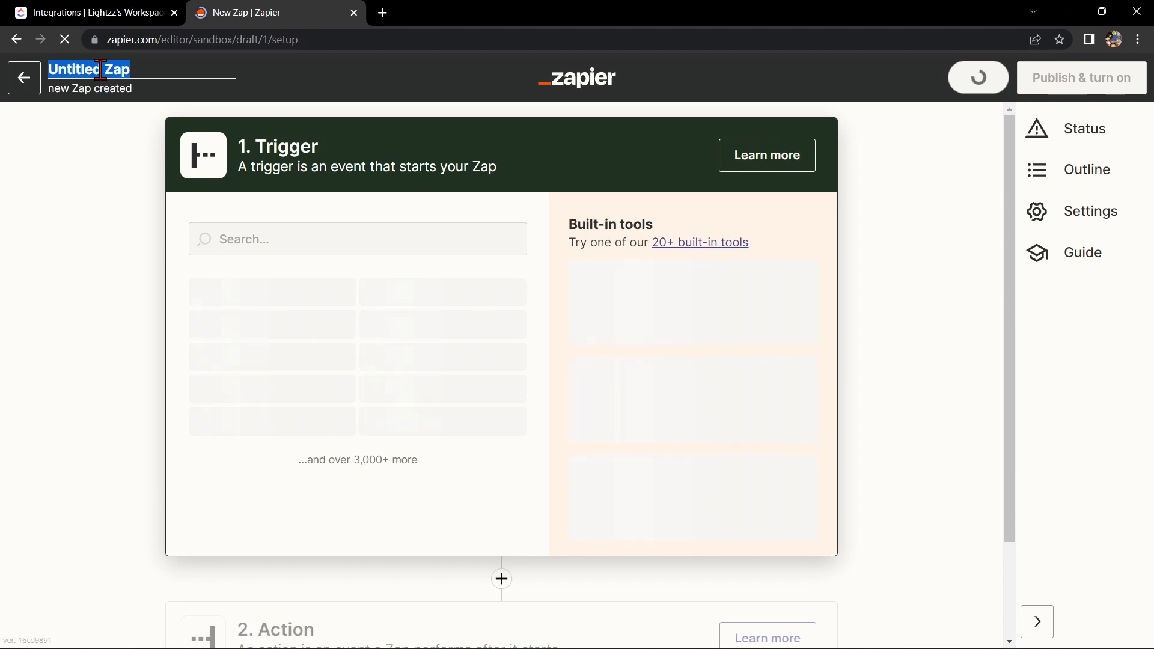
pyautogui.write('Clickup with Github')
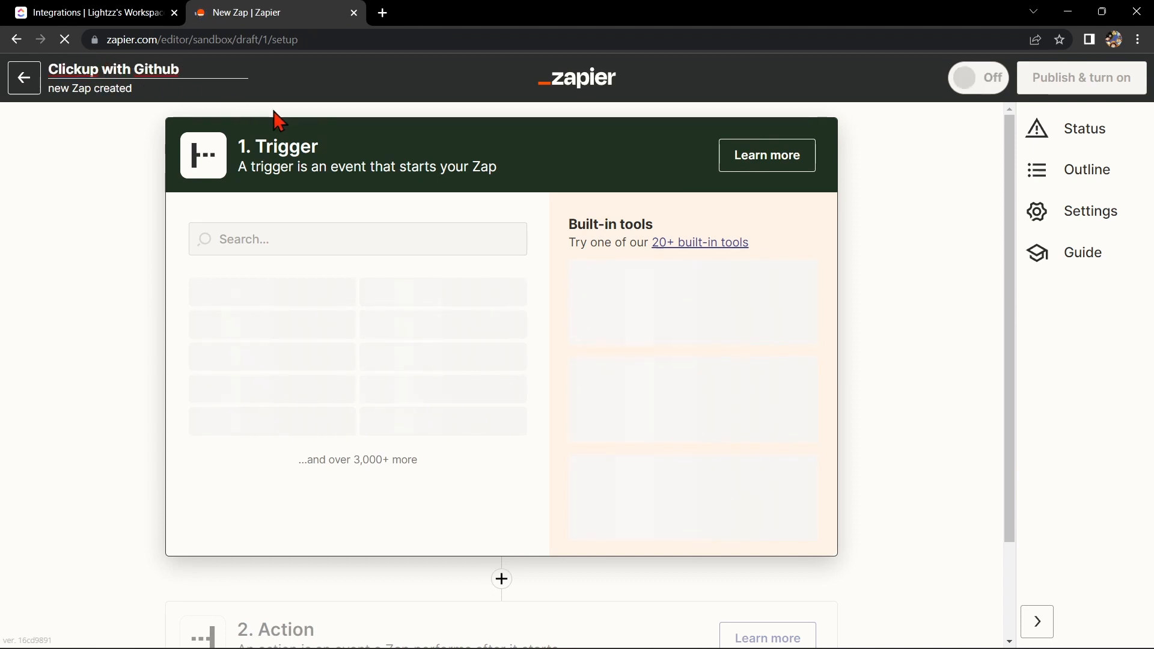
pyautogui.write('cl')
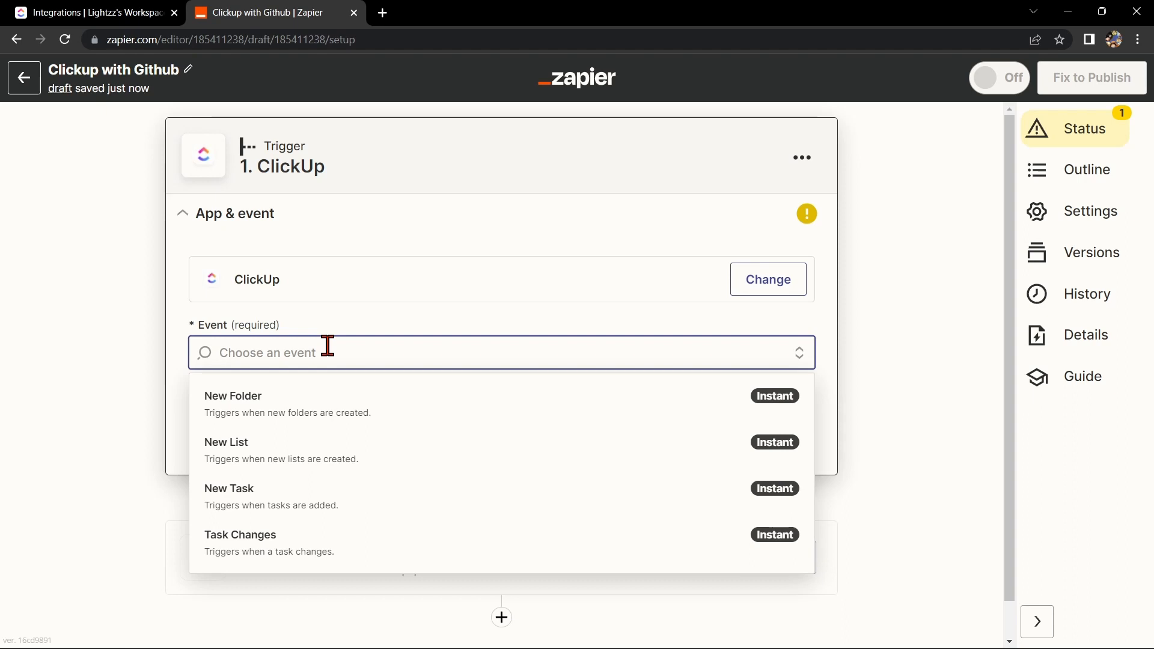
# - Set the trigger to New Task using the connected ClickUp account and workspace
pyautogui.click(229, 488)
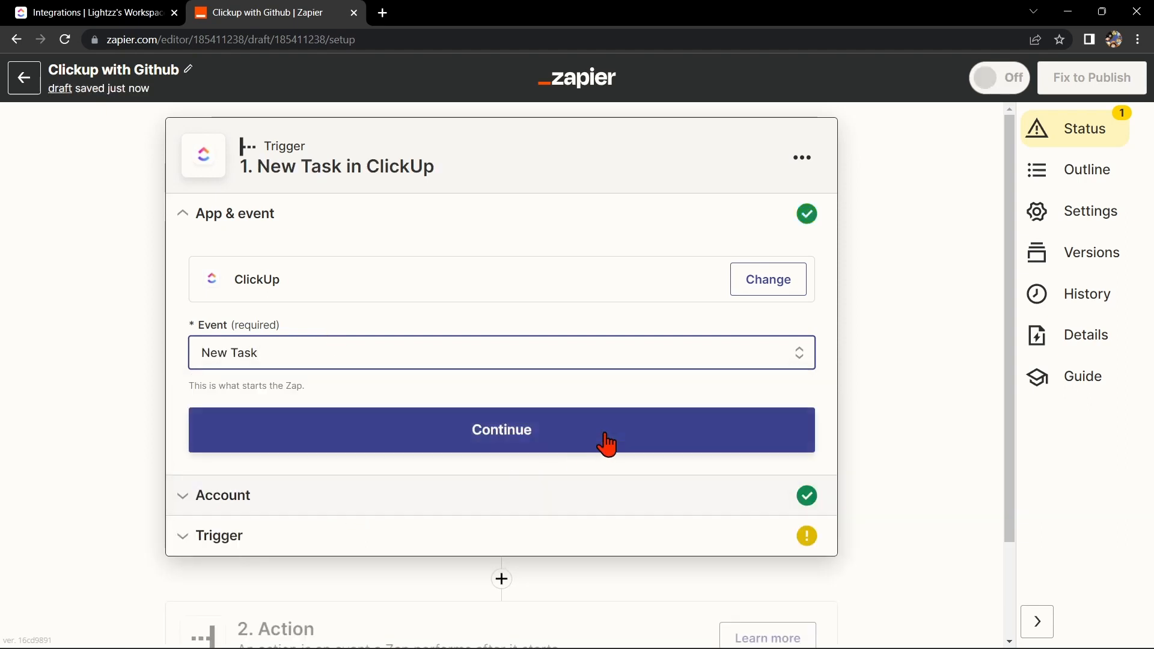
pyautogui.moveTo(677, 385)
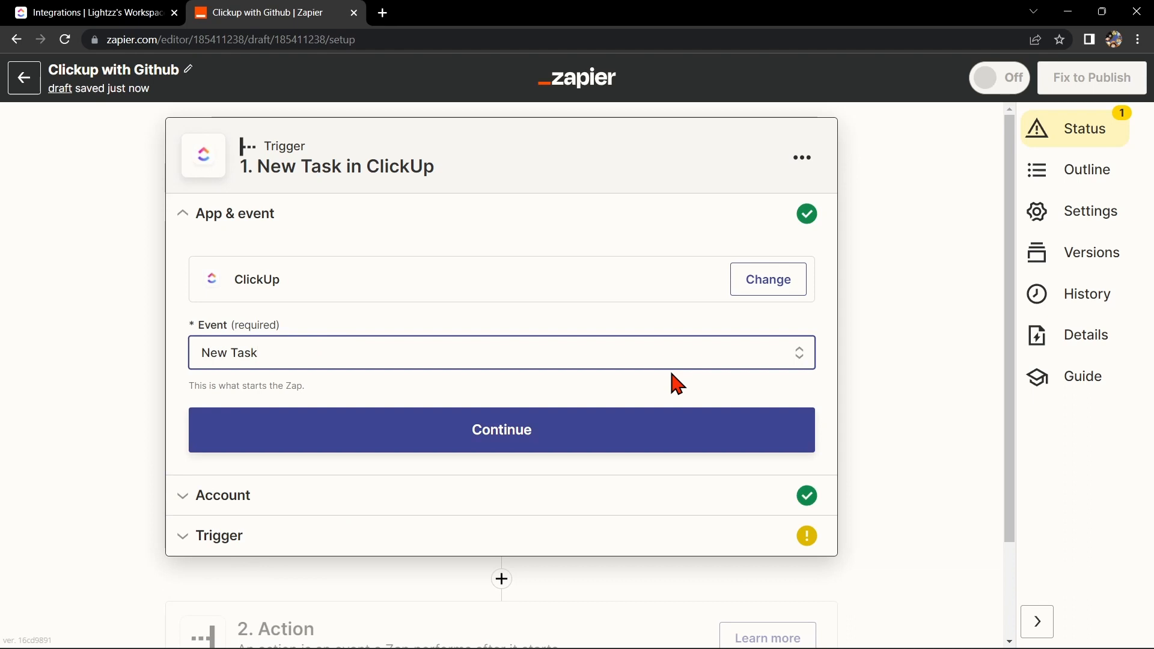
pyautogui.moveTo(676, 391)
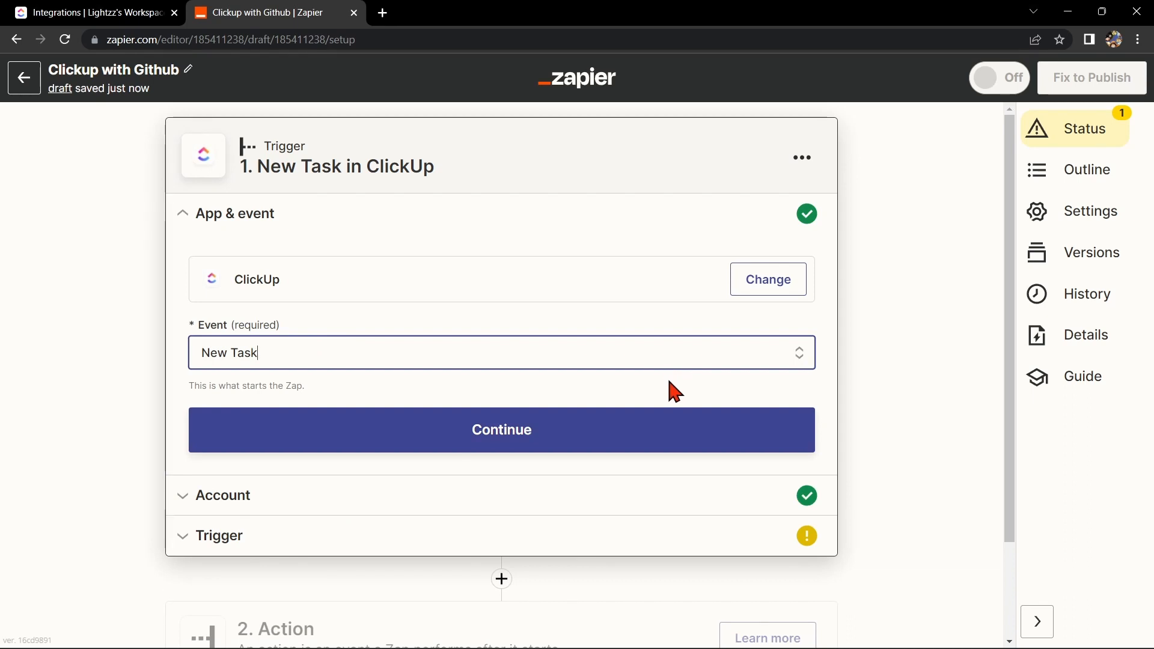
pyautogui.click(502, 430)
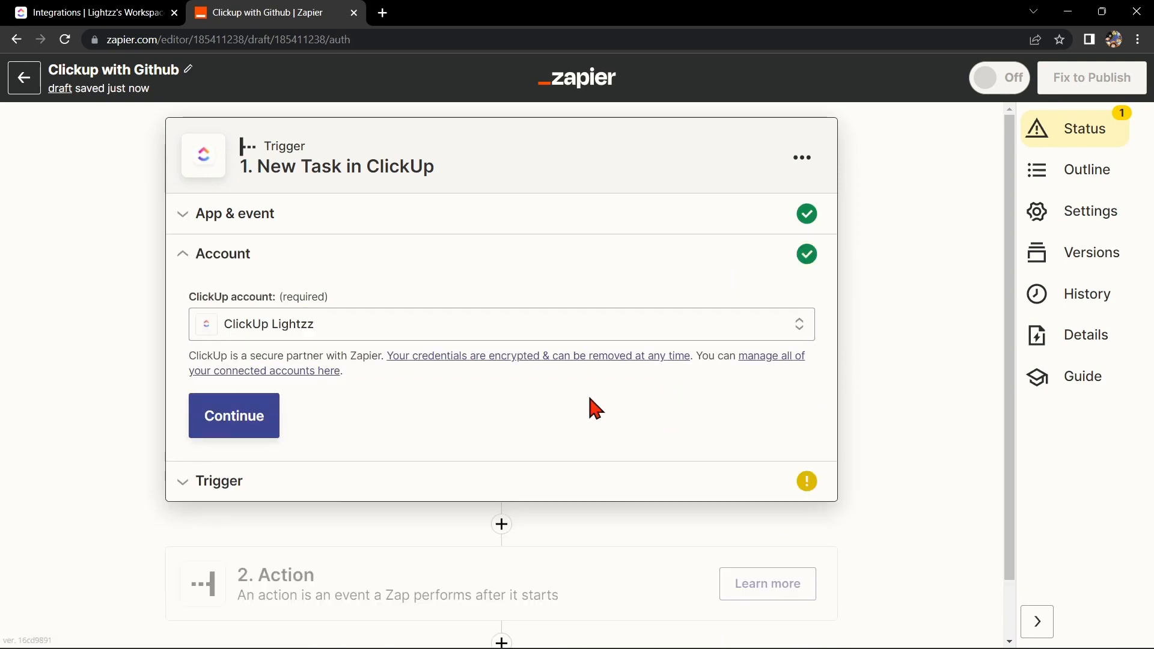
pyautogui.moveTo(308, 400)
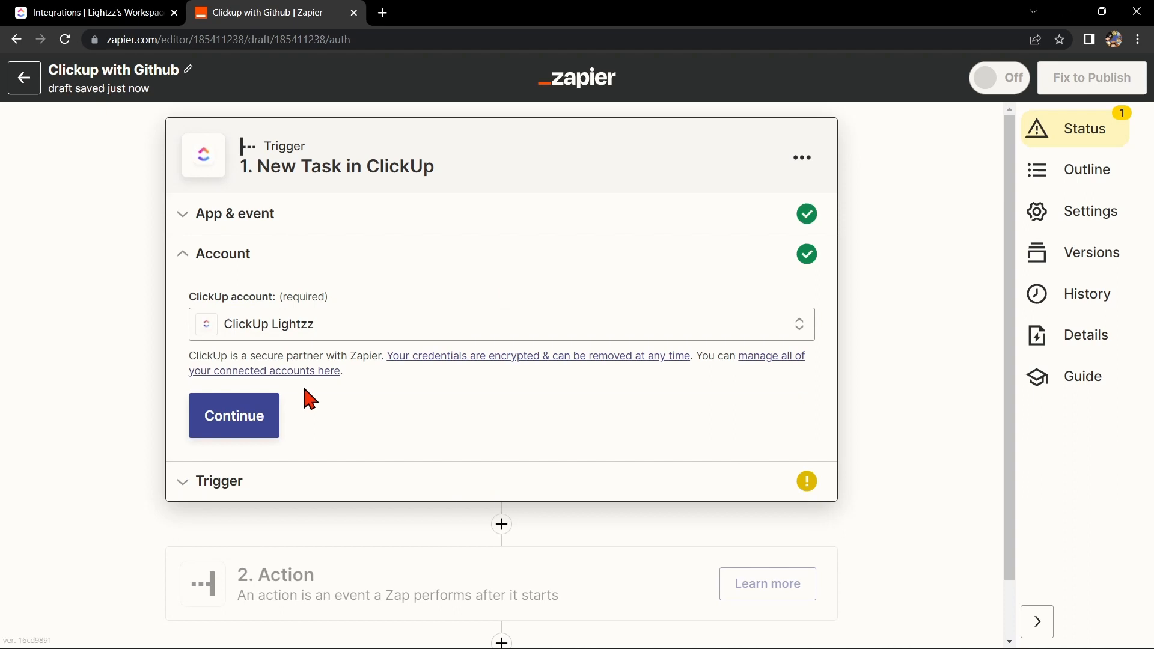
pyautogui.click(234, 416)
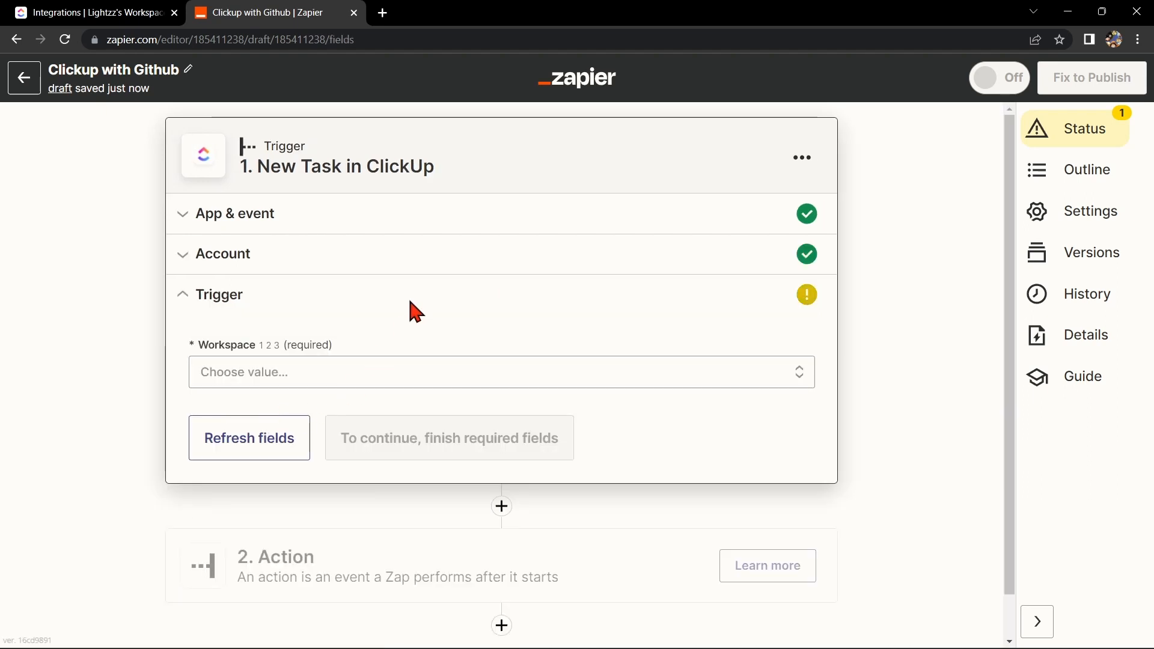
pyautogui.click(500, 371)
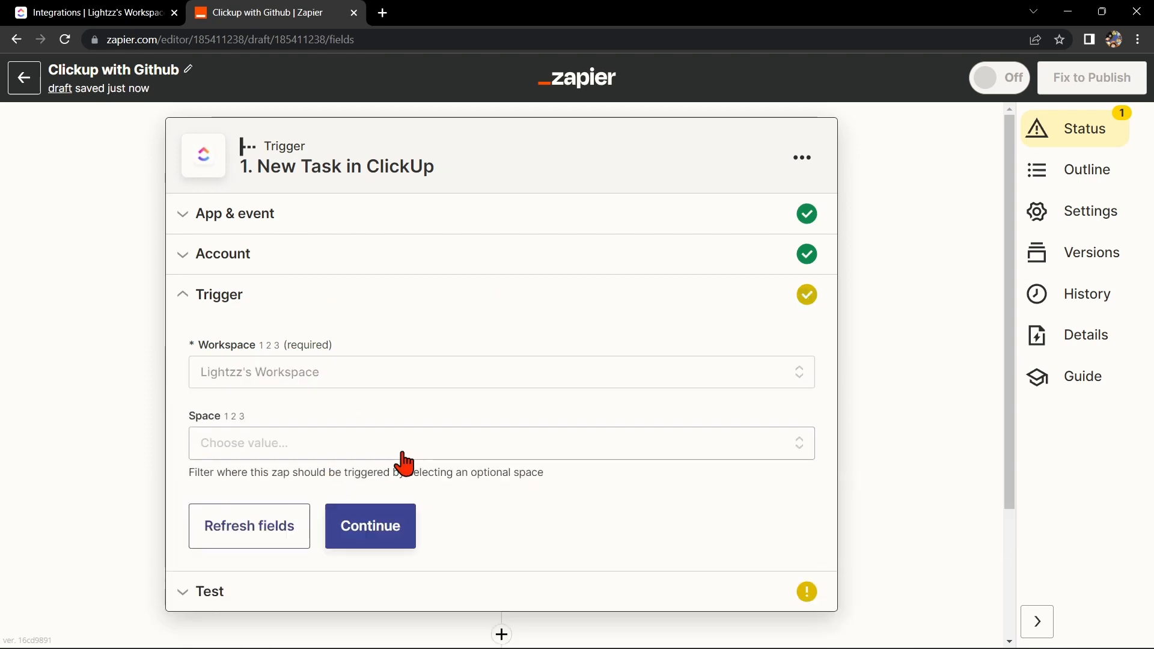
pyautogui.click(370, 526)
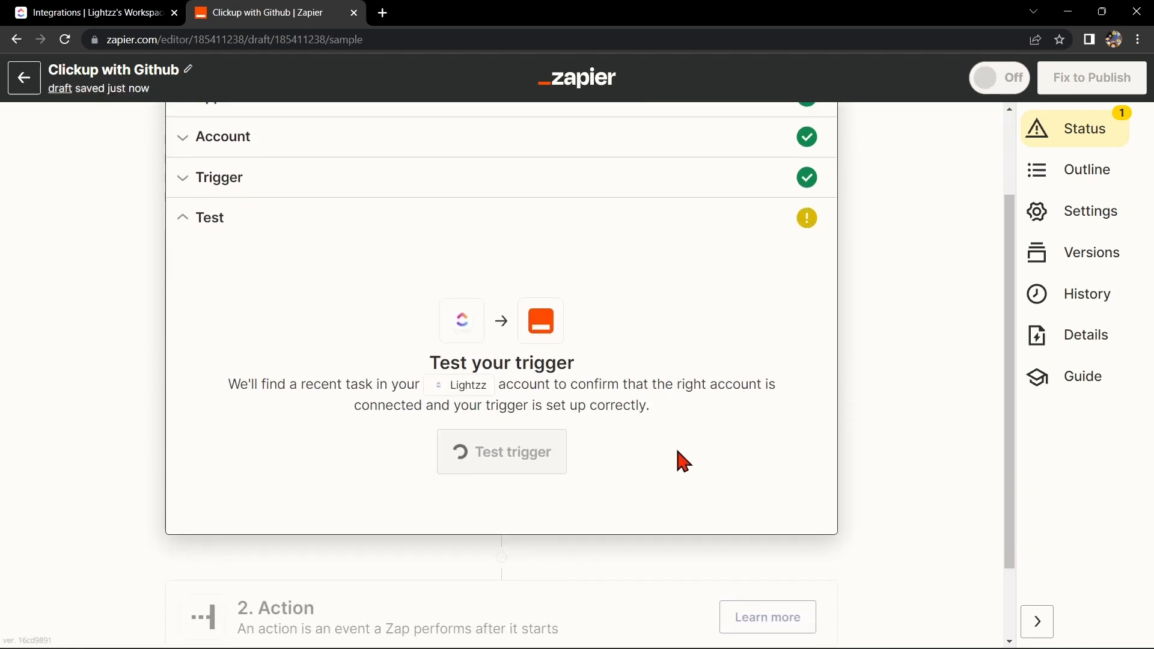
# - Test the ClickUp trigger to fetch a sample task, then proceed to the action step
pyautogui.click(502, 452)
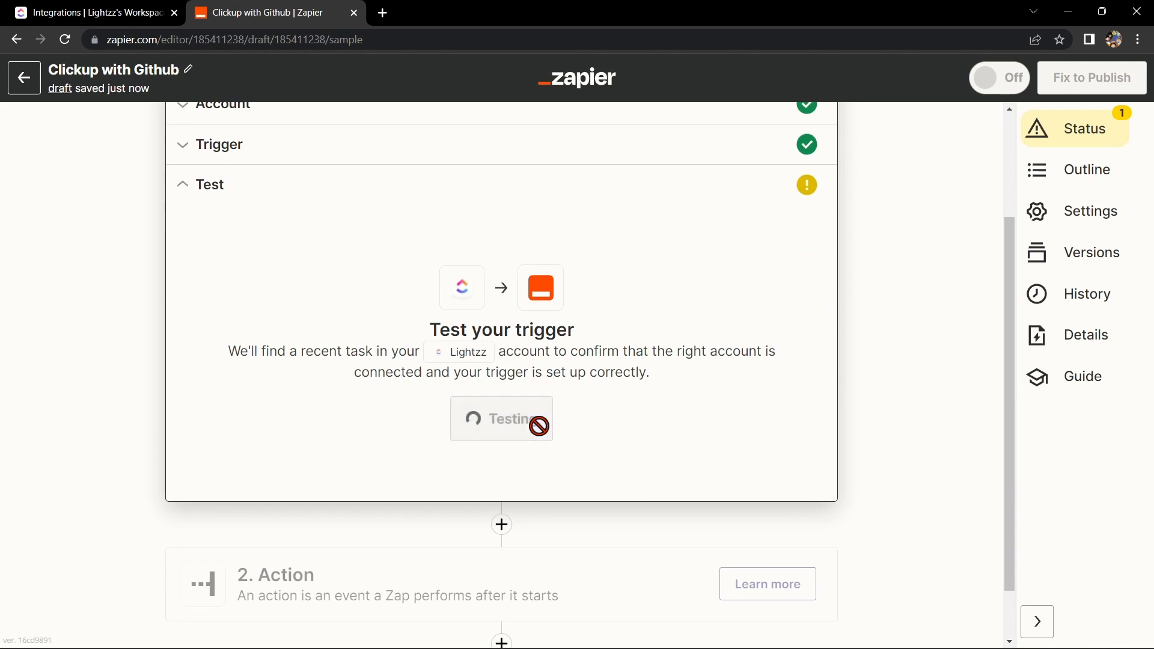
pyautogui.click(501, 419)
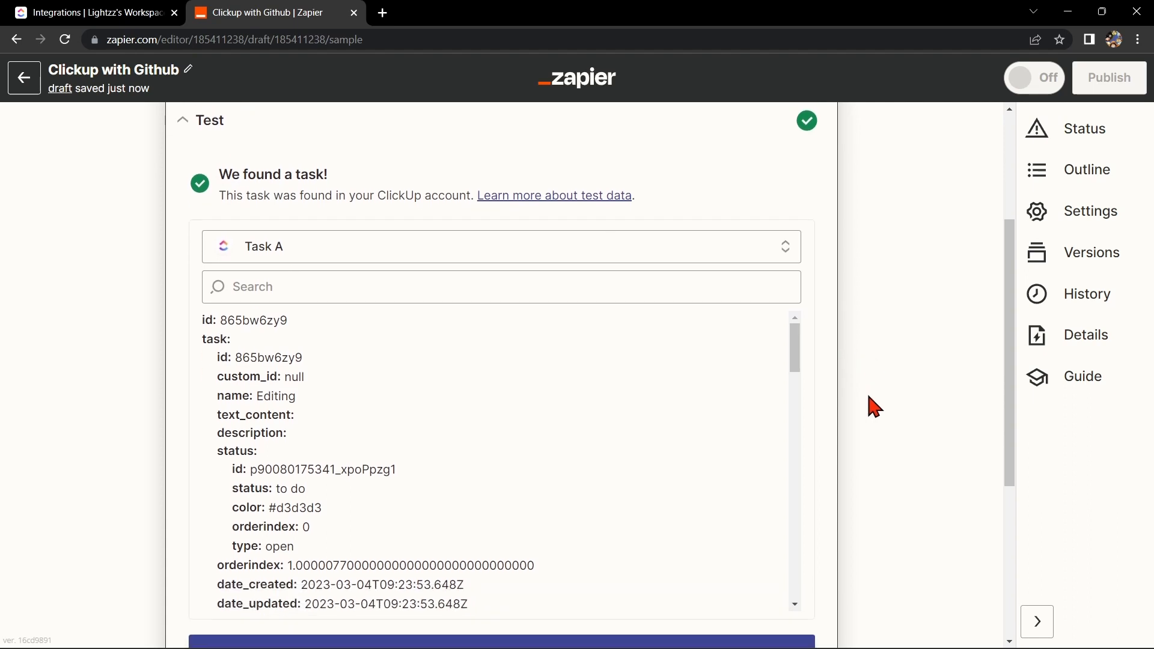
pyautogui.scroll(-3)
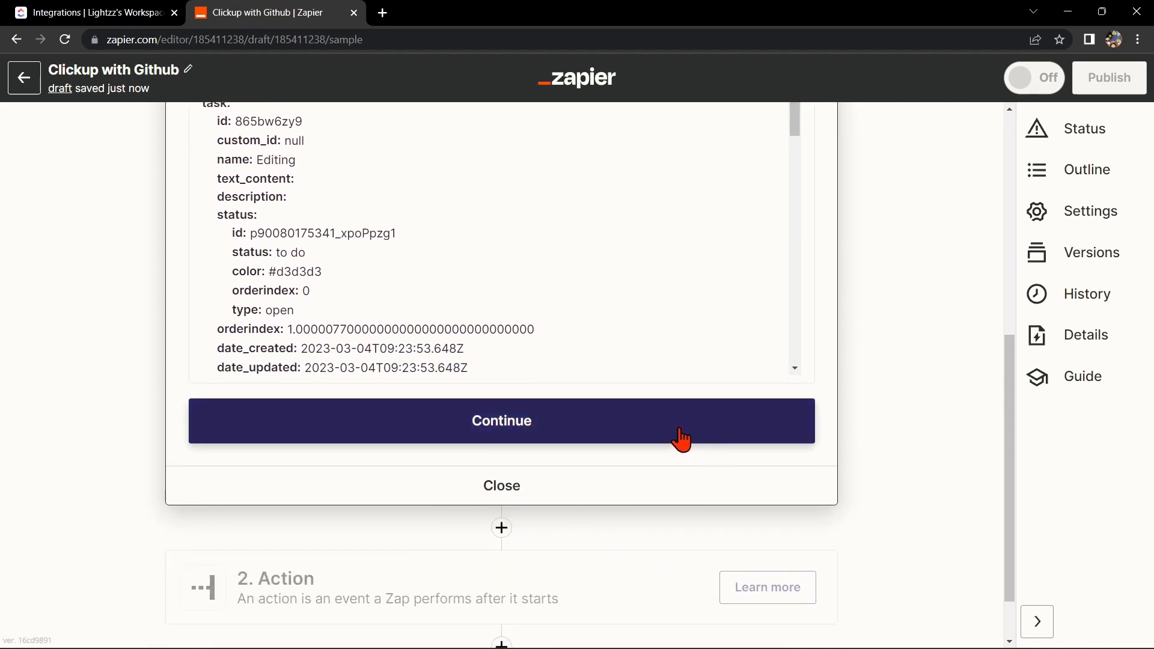
pyautogui.click(502, 421)
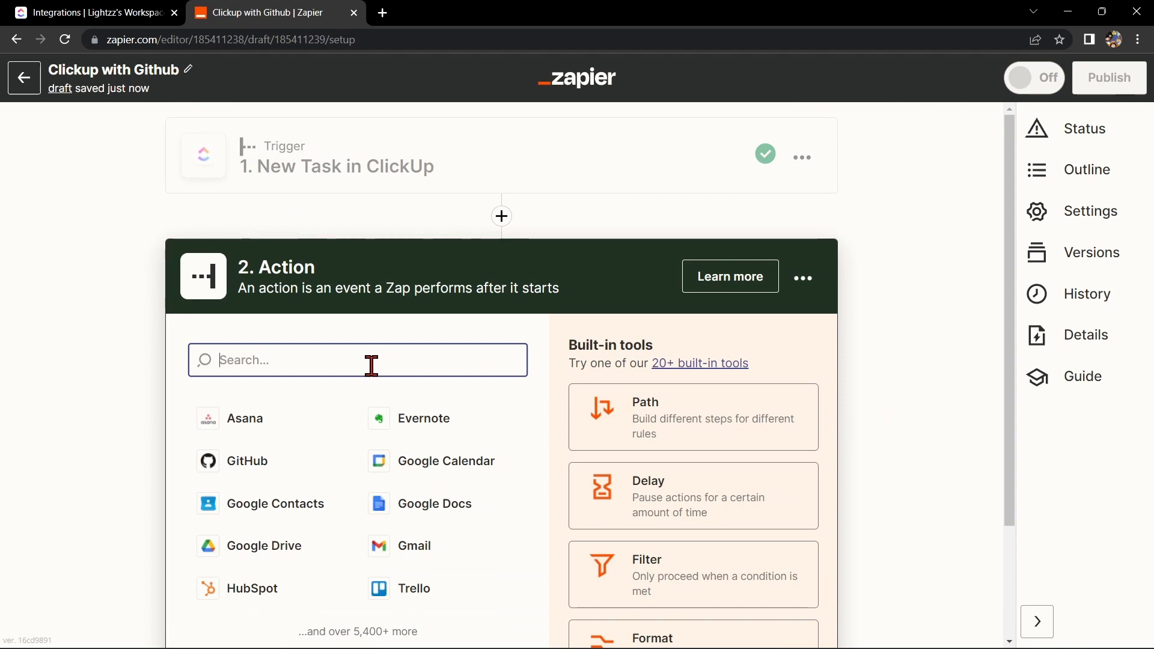
# - Choose GitHub with the Create Issue event for the action
pyautogui.click(246, 461)
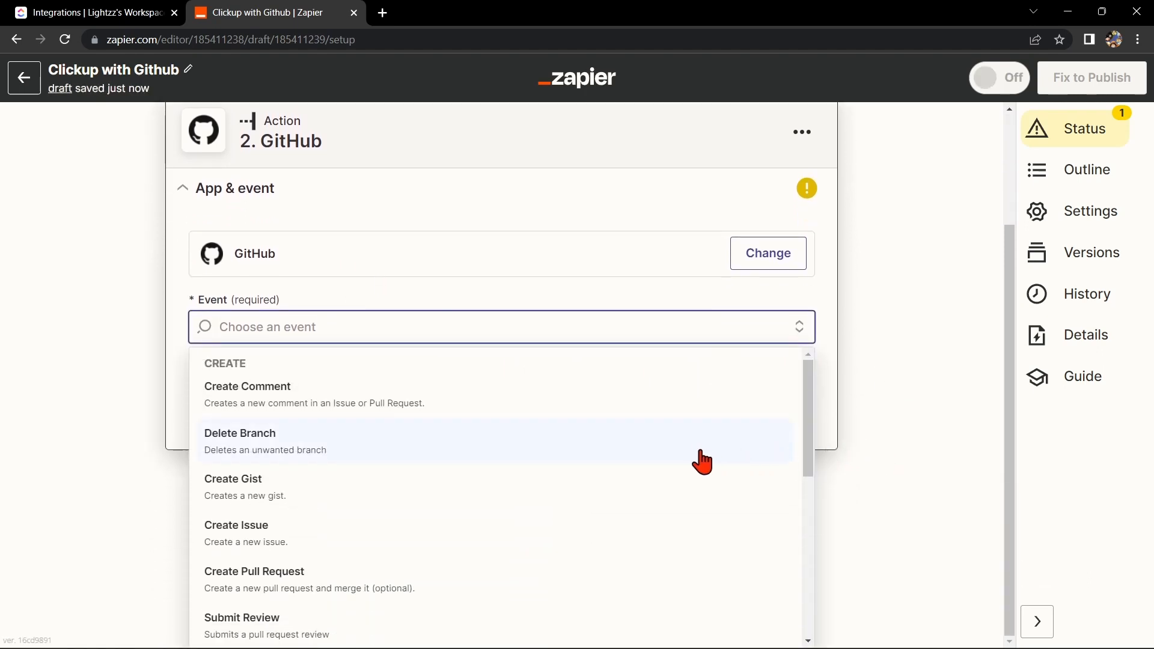
pyautogui.moveTo(320, 557)
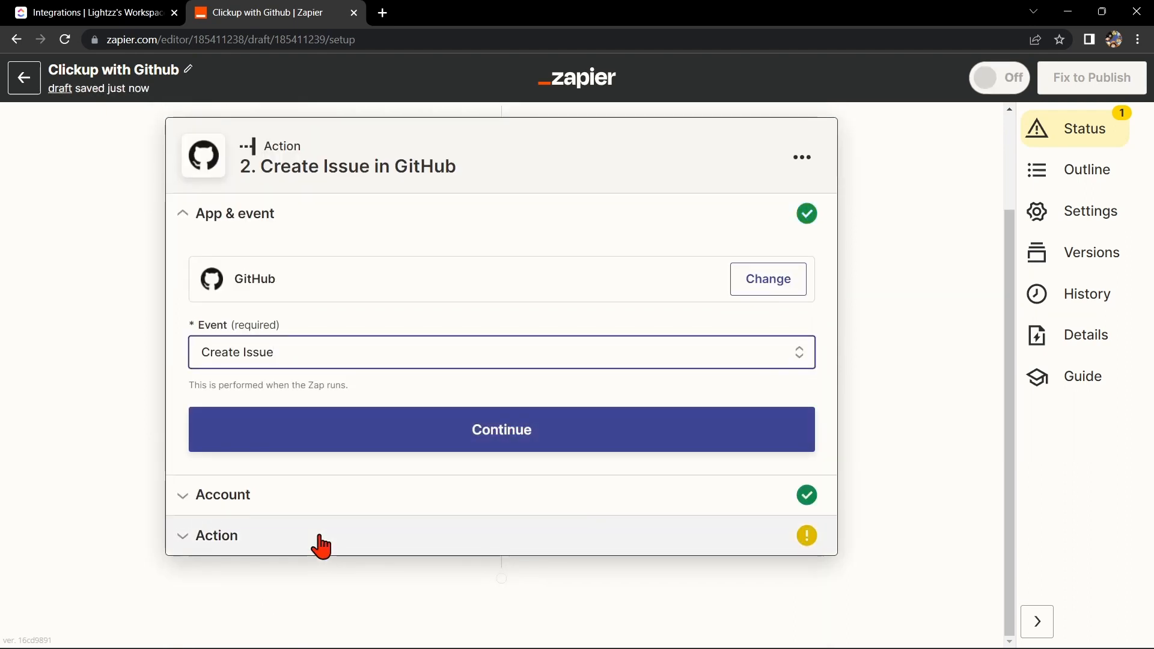
pyautogui.click(501, 429)
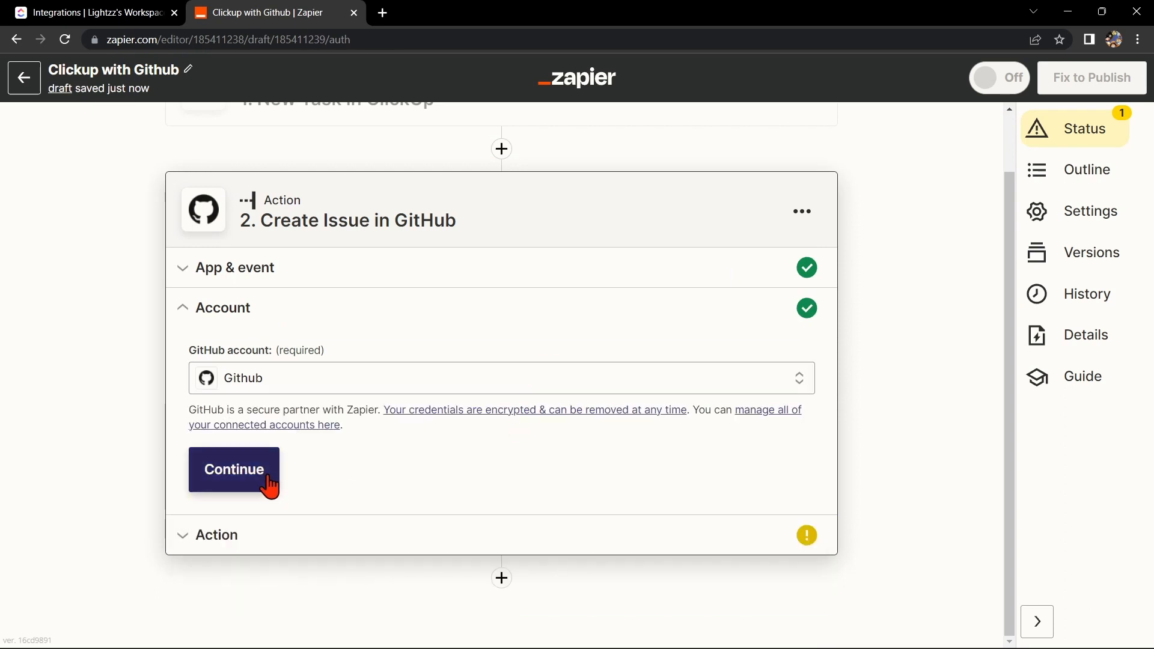
# - Use the connected GitHub account, repo lightzz115/Editing and task name as the issue title
pyautogui.click(234, 469)
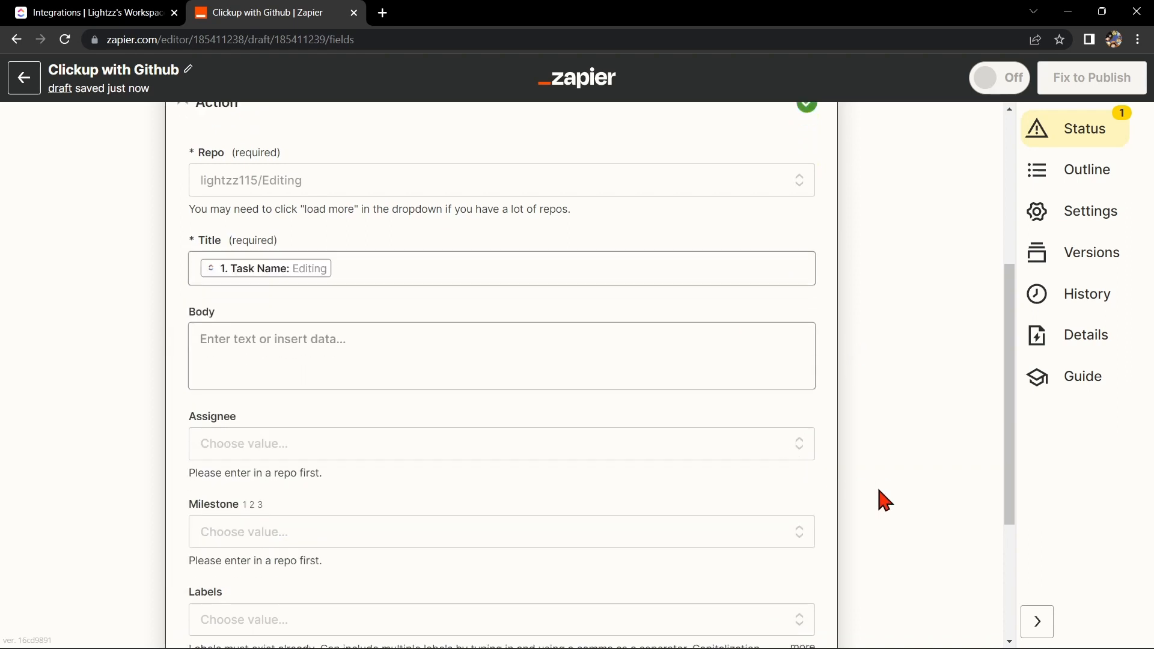
pyautogui.scroll(-3)
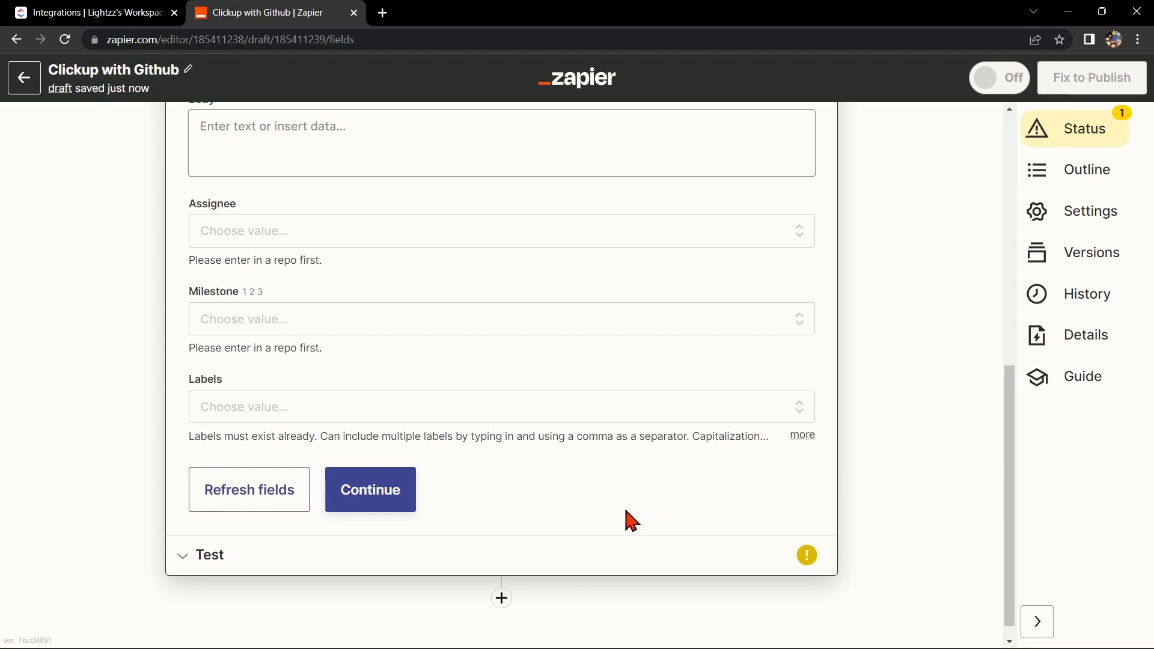
pyautogui.click(370, 489)
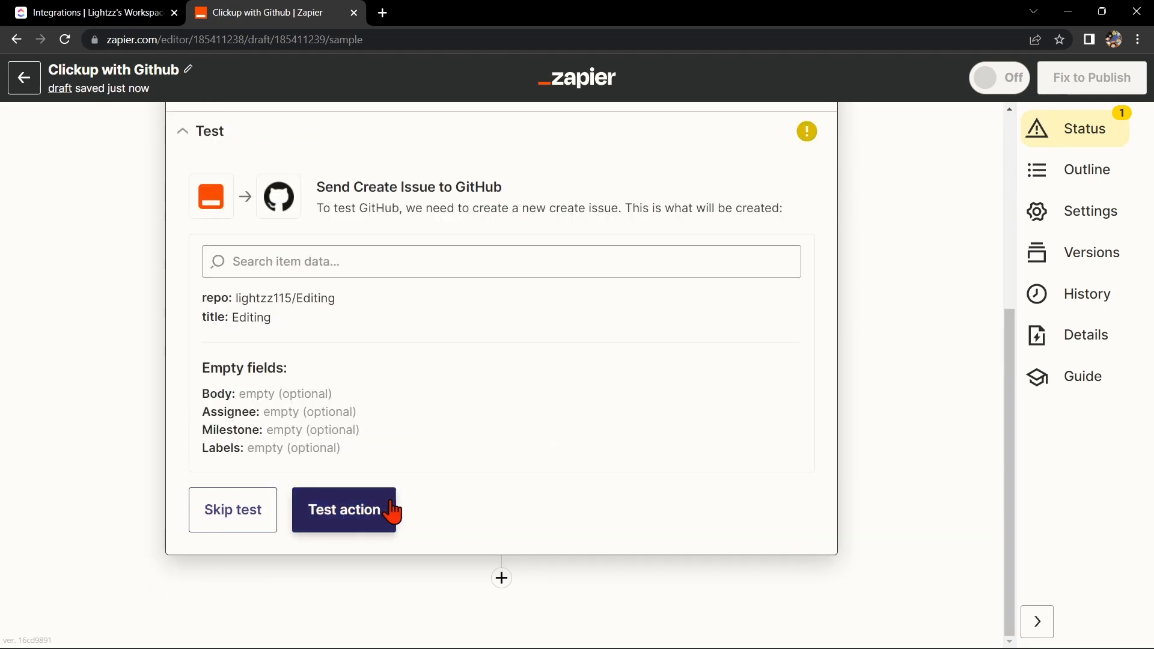
# - Test the action, creating GitHub issue #4 'Editing', and publish the zap
pyautogui.click(344, 510)
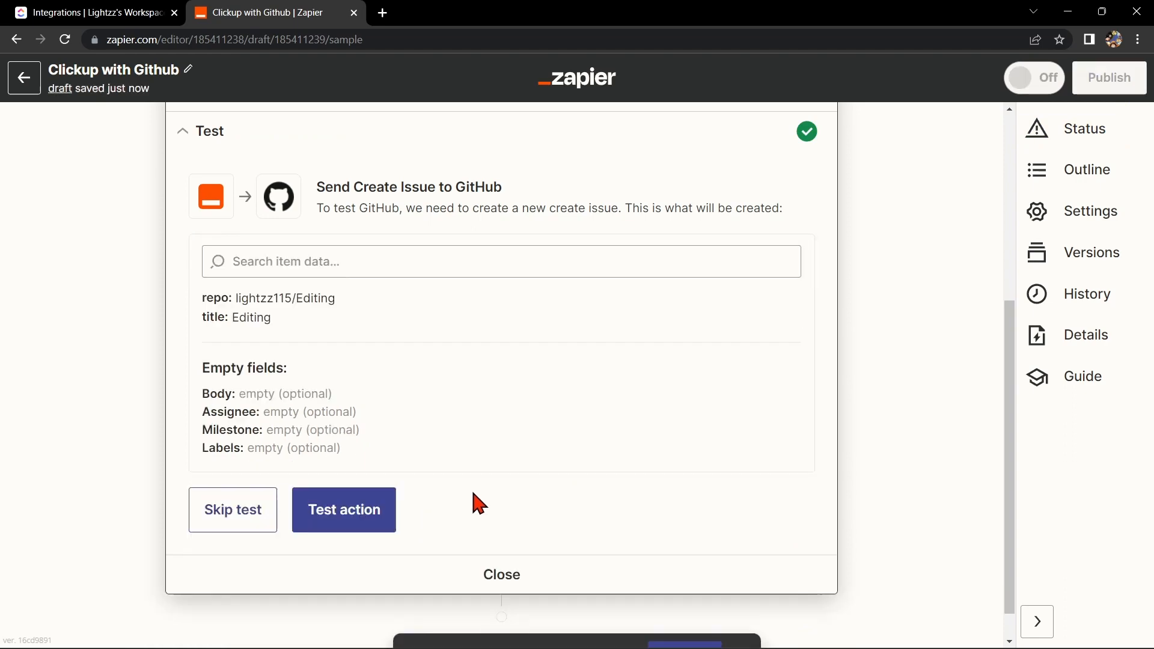
pyautogui.click(344, 510)
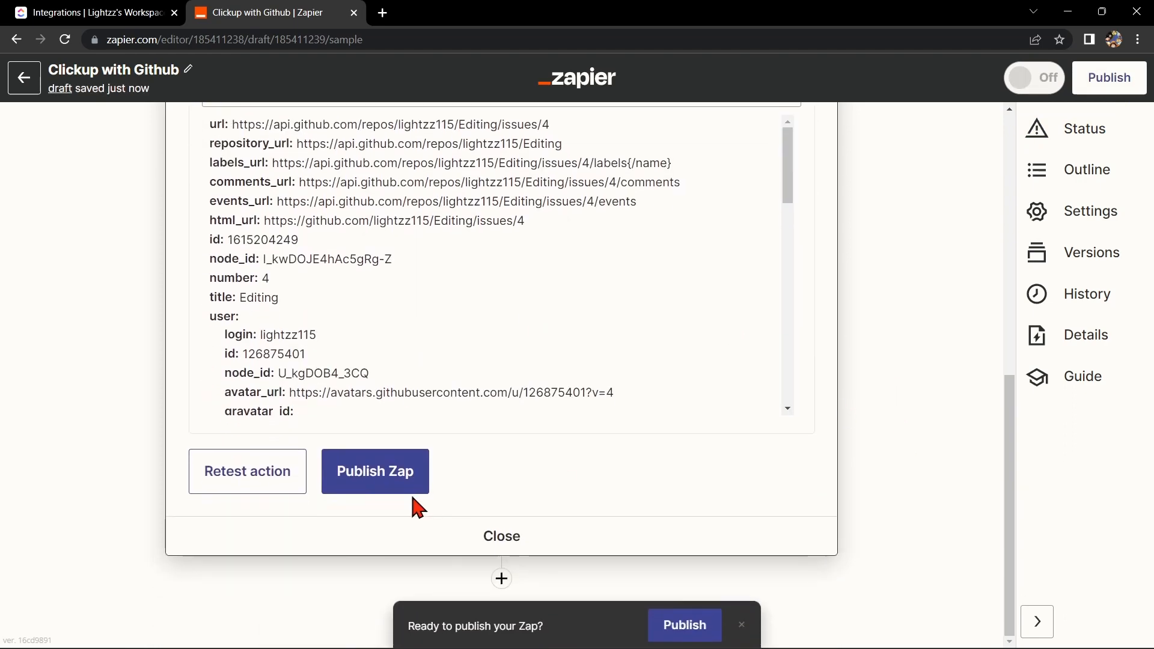
pyautogui.click(375, 471)
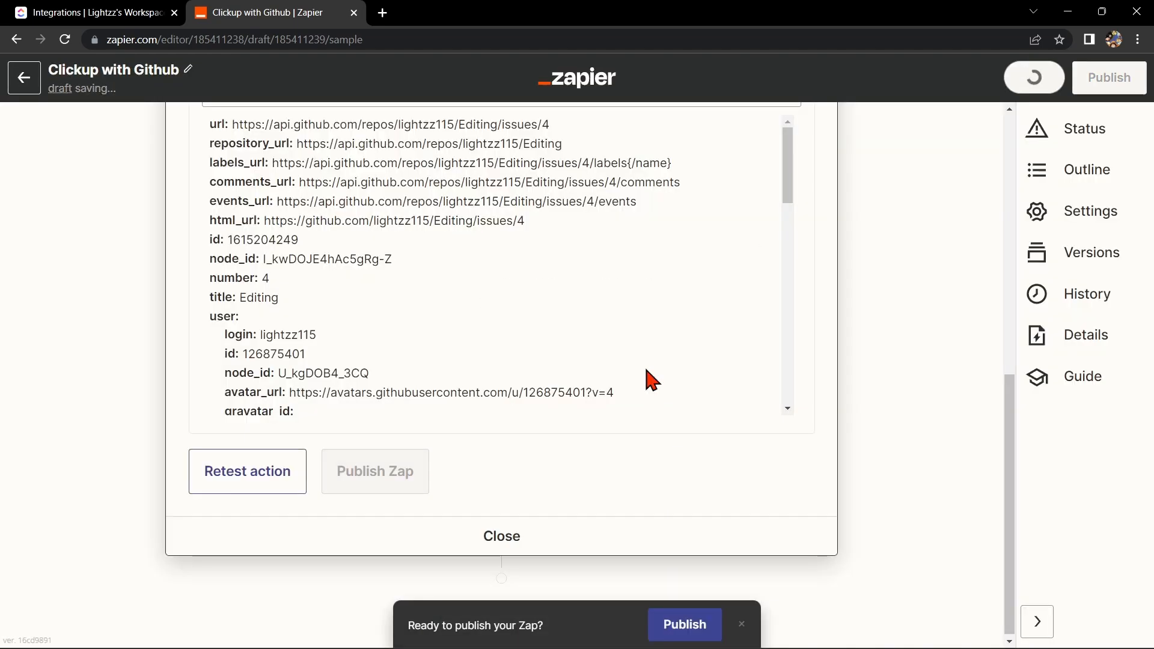
pyautogui.click(684, 625)
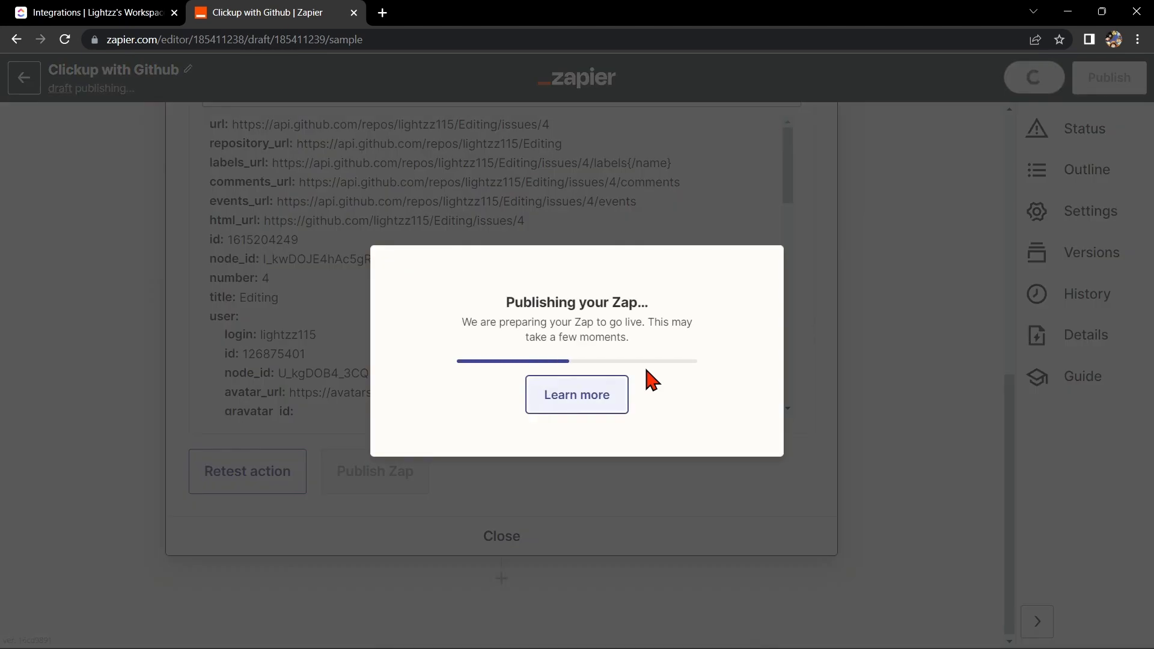